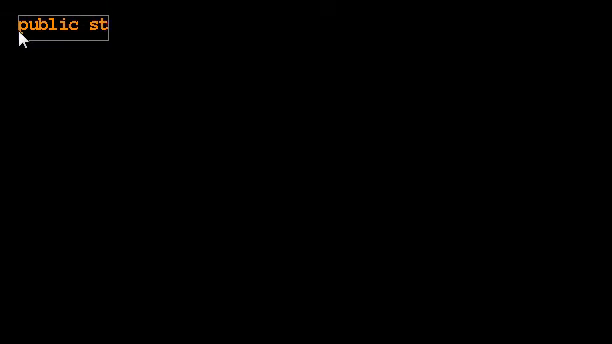
type("atic v")
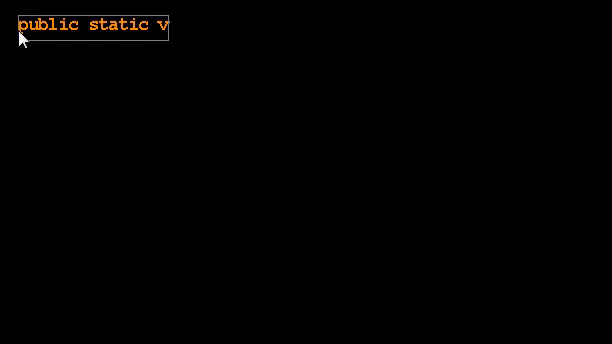
type("oid addLast")
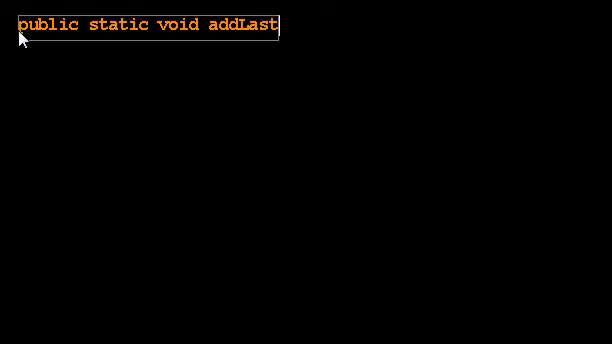
type("(")
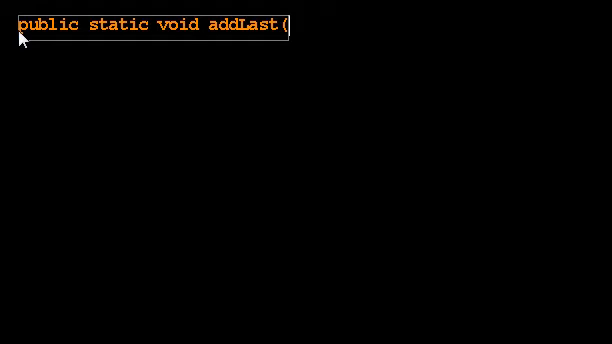
type("Nod")
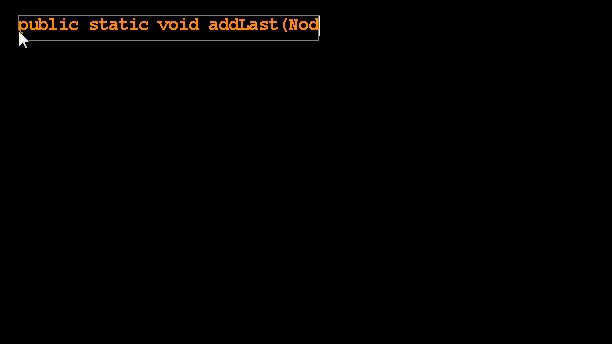
type("e list")
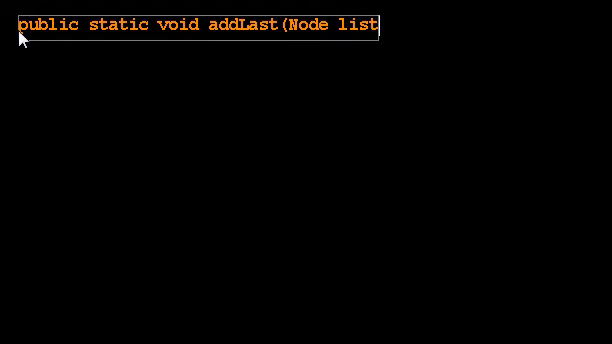
type(", String s)")
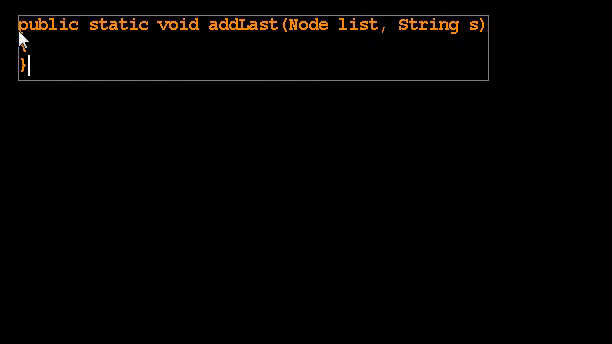
type("{")
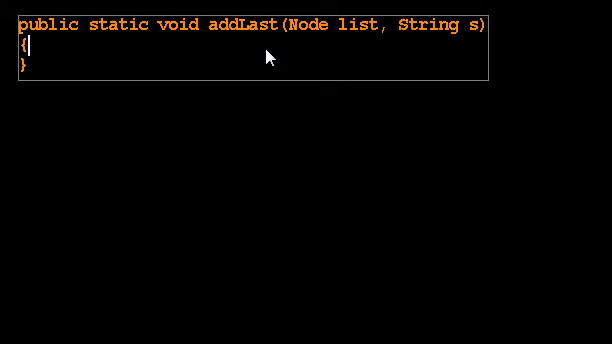
mouse_move(476, 96)
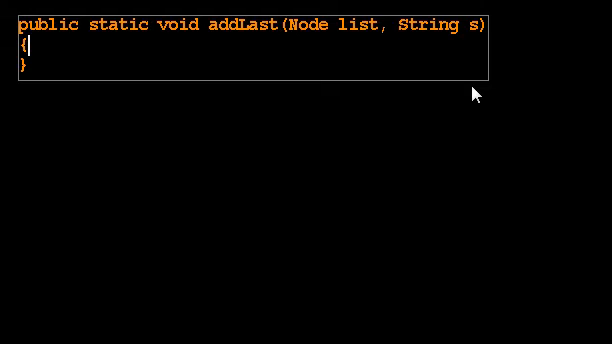
mouse_move(278, 152)
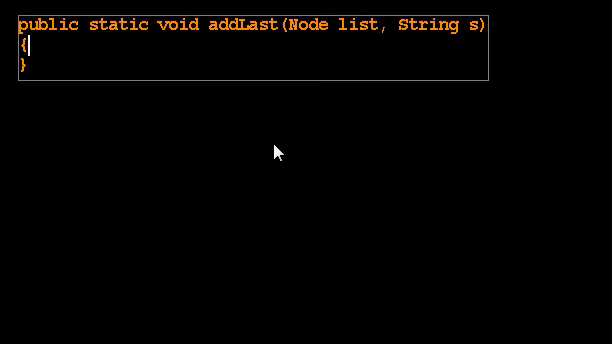
mouse_move(366, 32)
type("list")
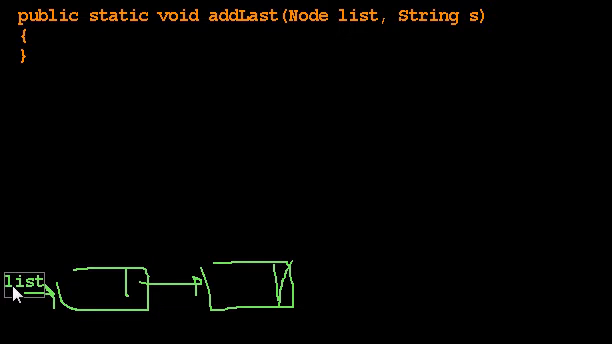
mouse_move(36, 132)
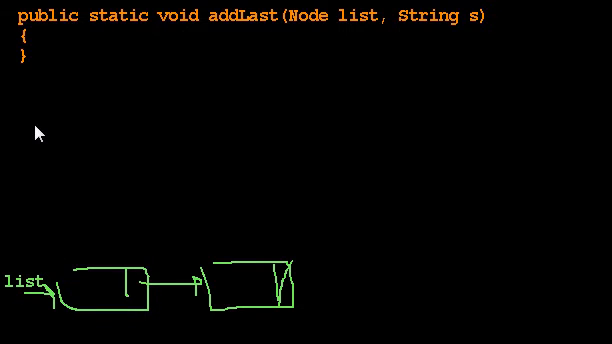
mouse_move(400, 260)
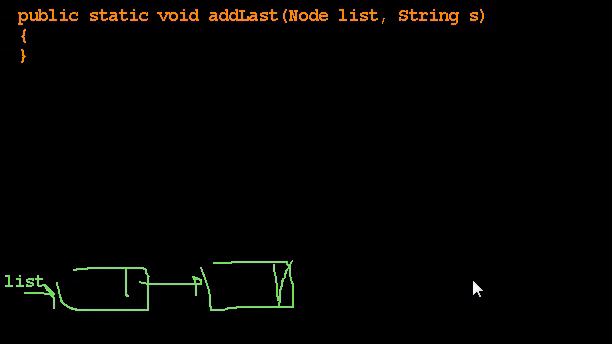
mouse_move(50, 268)
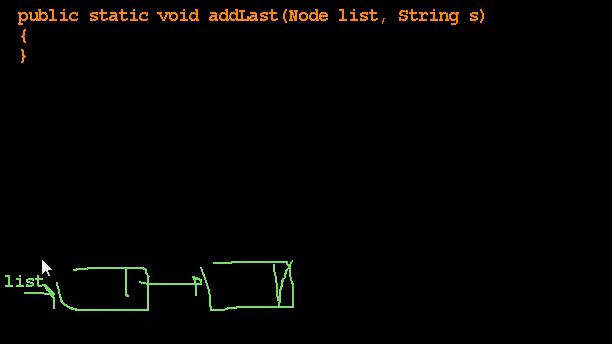
mouse_move(302, 258)
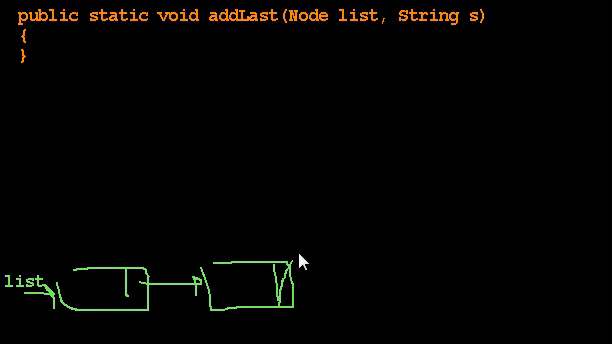
mouse_move(384, 40)
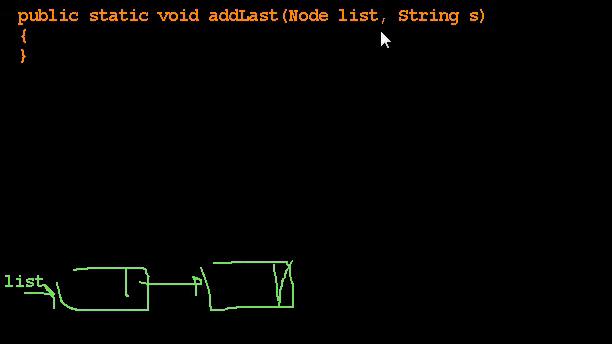
mouse_move(304, 94)
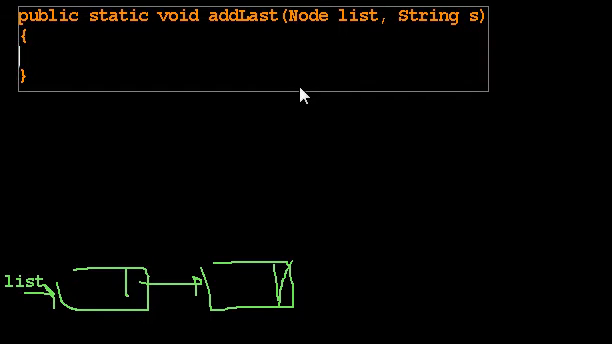
type("while (")
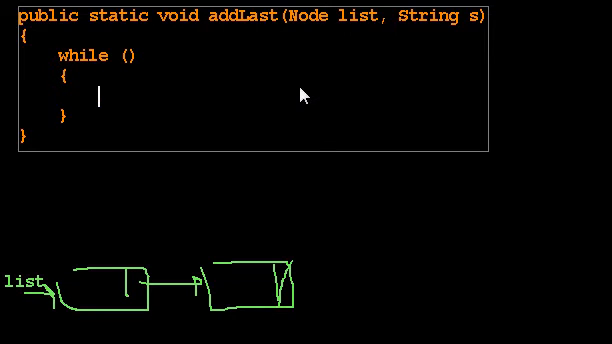
type("list.getNext();")
type("//find last n")
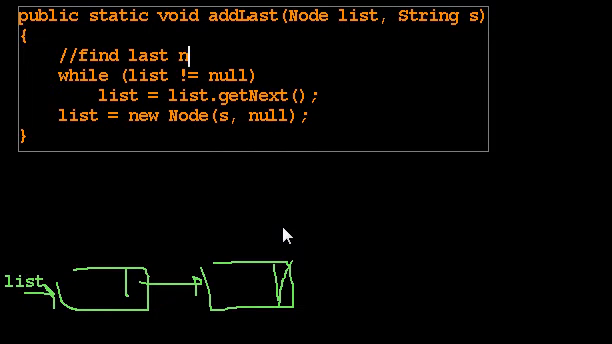
type("ode")
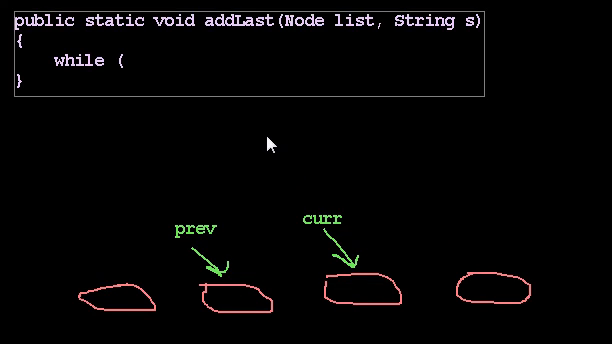
type("Node cu")
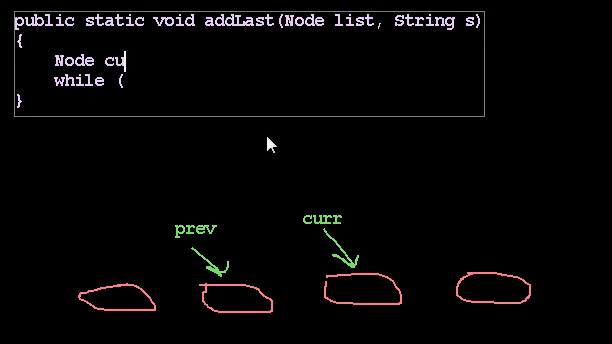